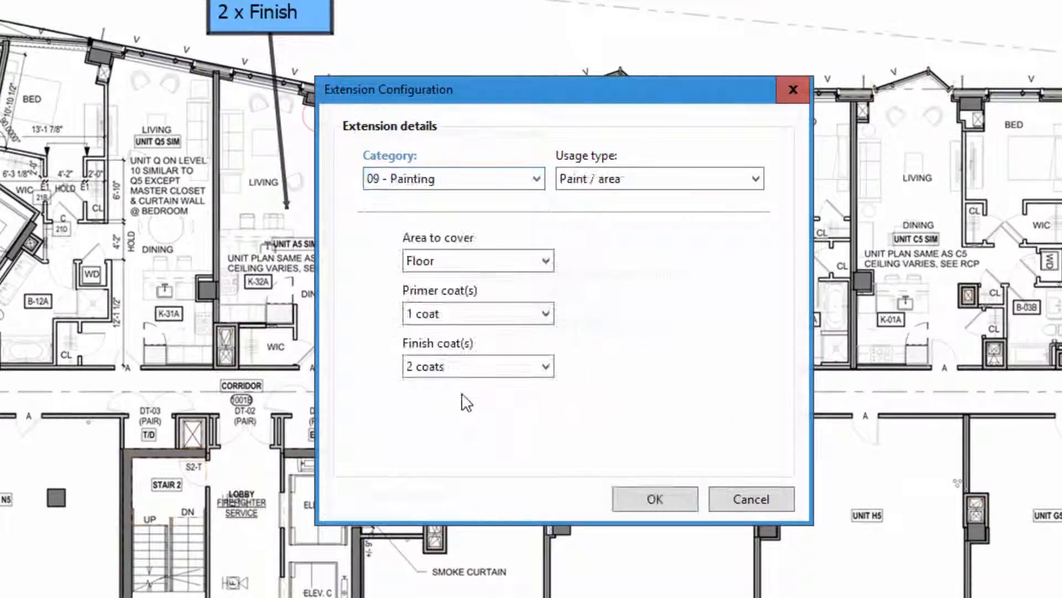
Set the painting extension's area to cover to Ceiling
left_click(477, 261)
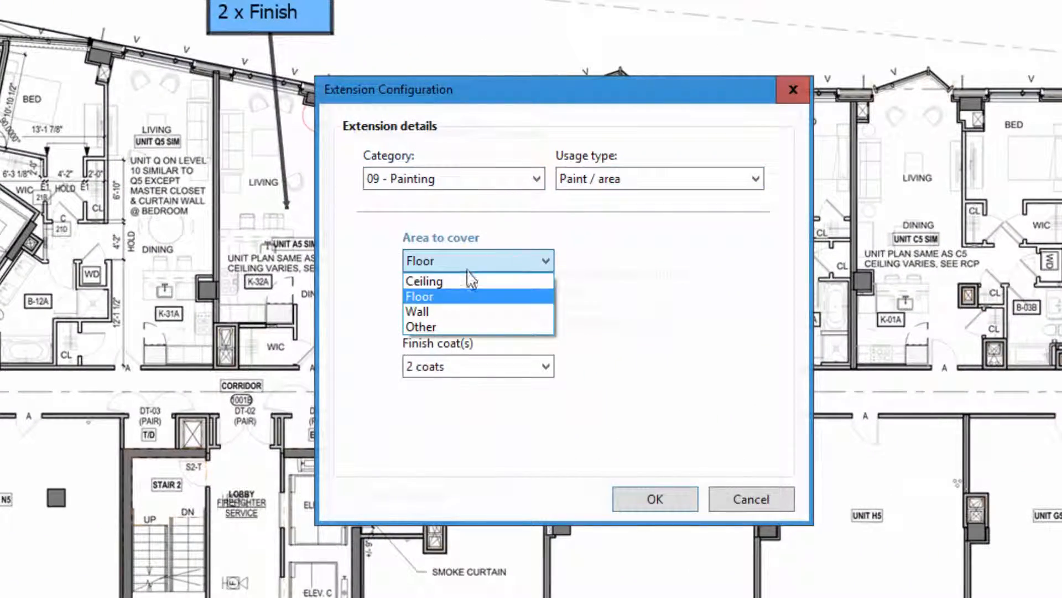
left_click(424, 281)
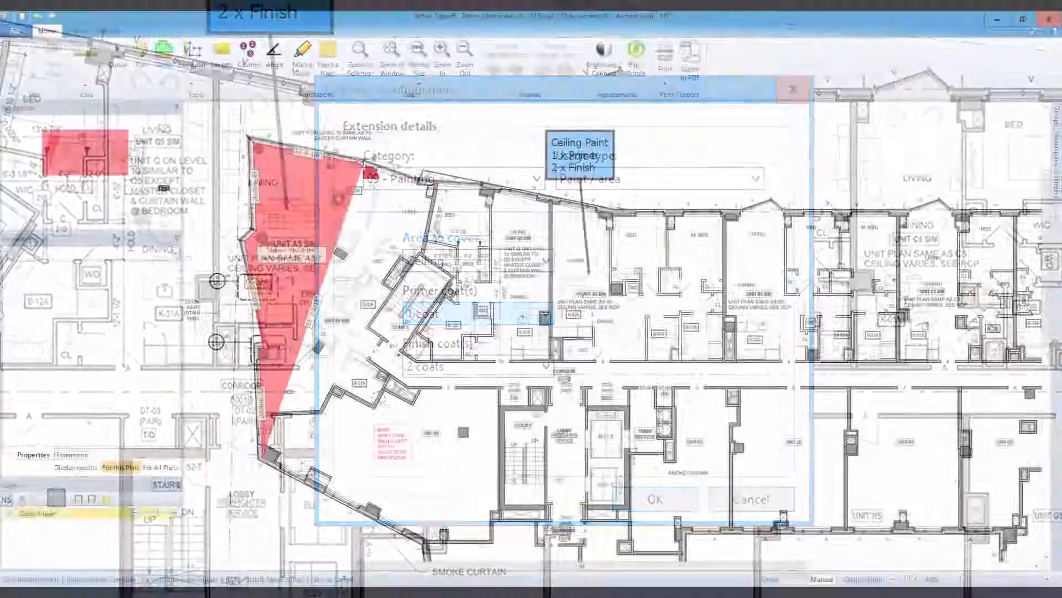
Outline the ceiling area's corners along the angled wing's walls, extending past unit A5
left_click(654, 500)
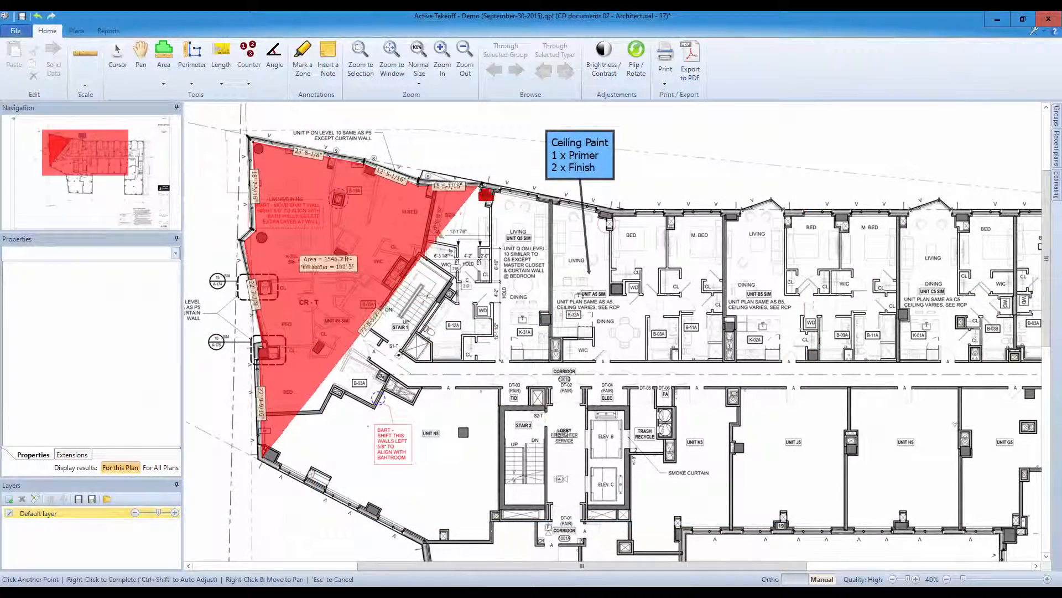
left_click(616, 227)
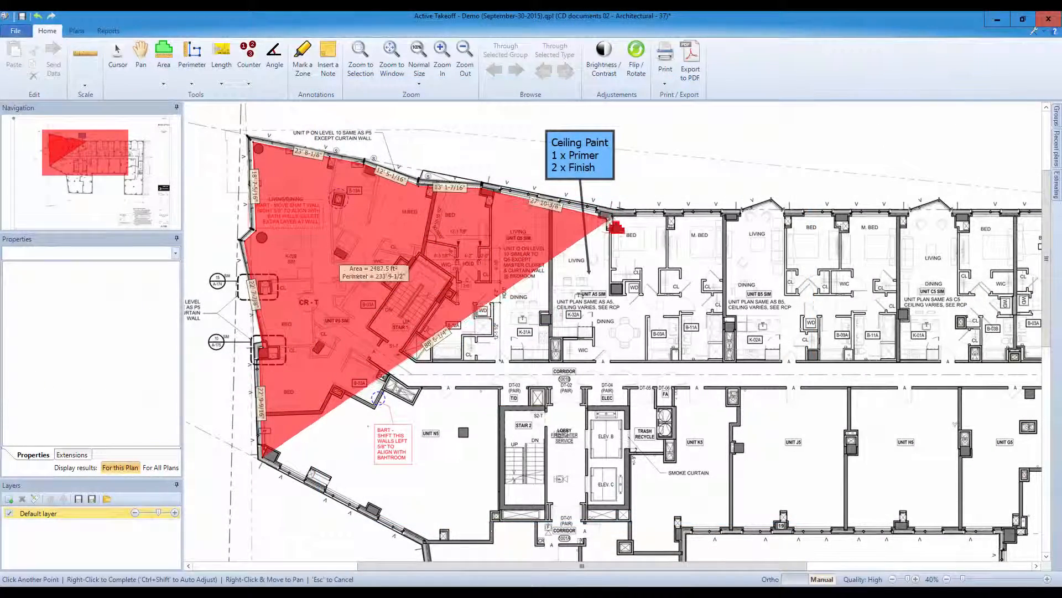
left_click(464, 54)
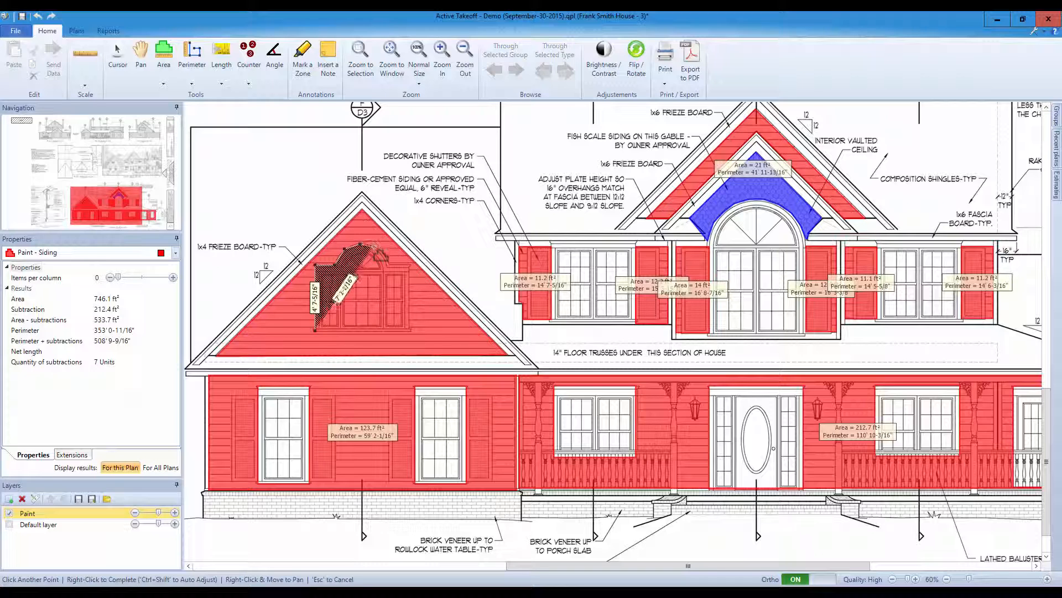
Add a corner point to the gable window cut-out in the siding area
left_click(413, 271)
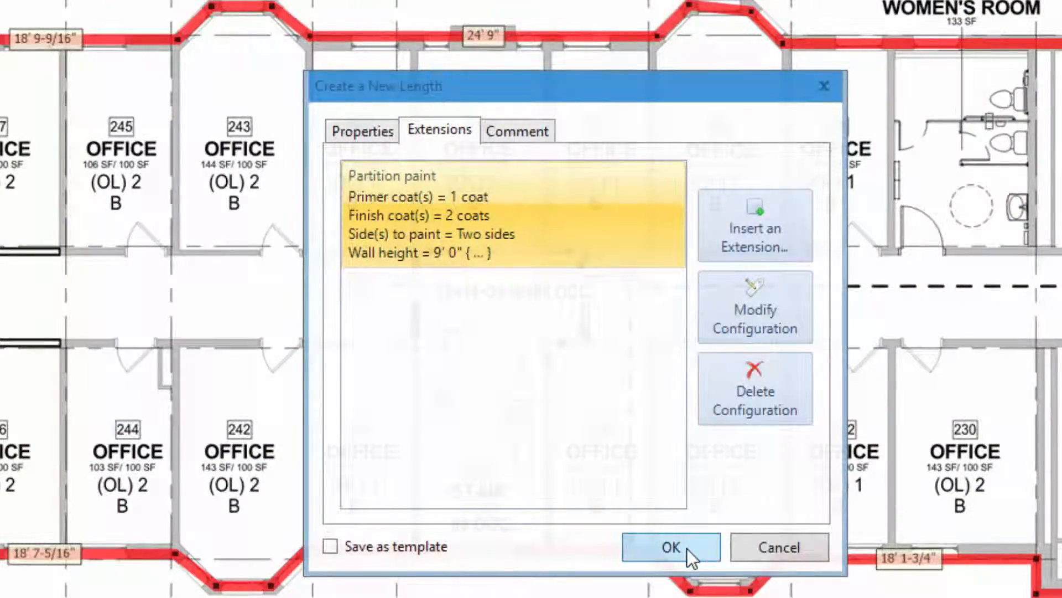
Confirm the new length with partition paint: 1 primer, 2 finish coats, two sides, 9' high
left_click(670, 548)
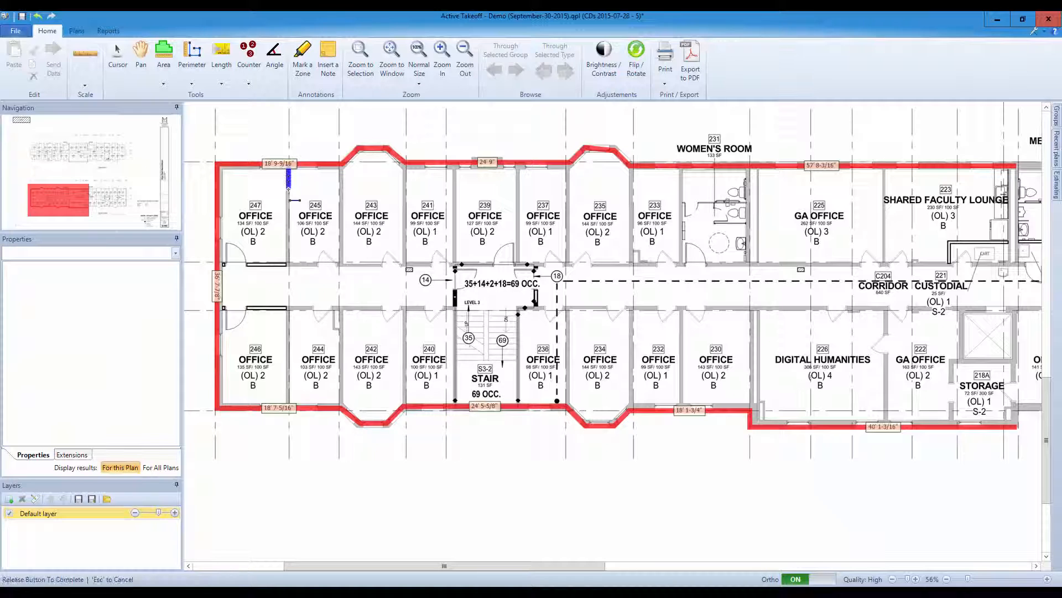